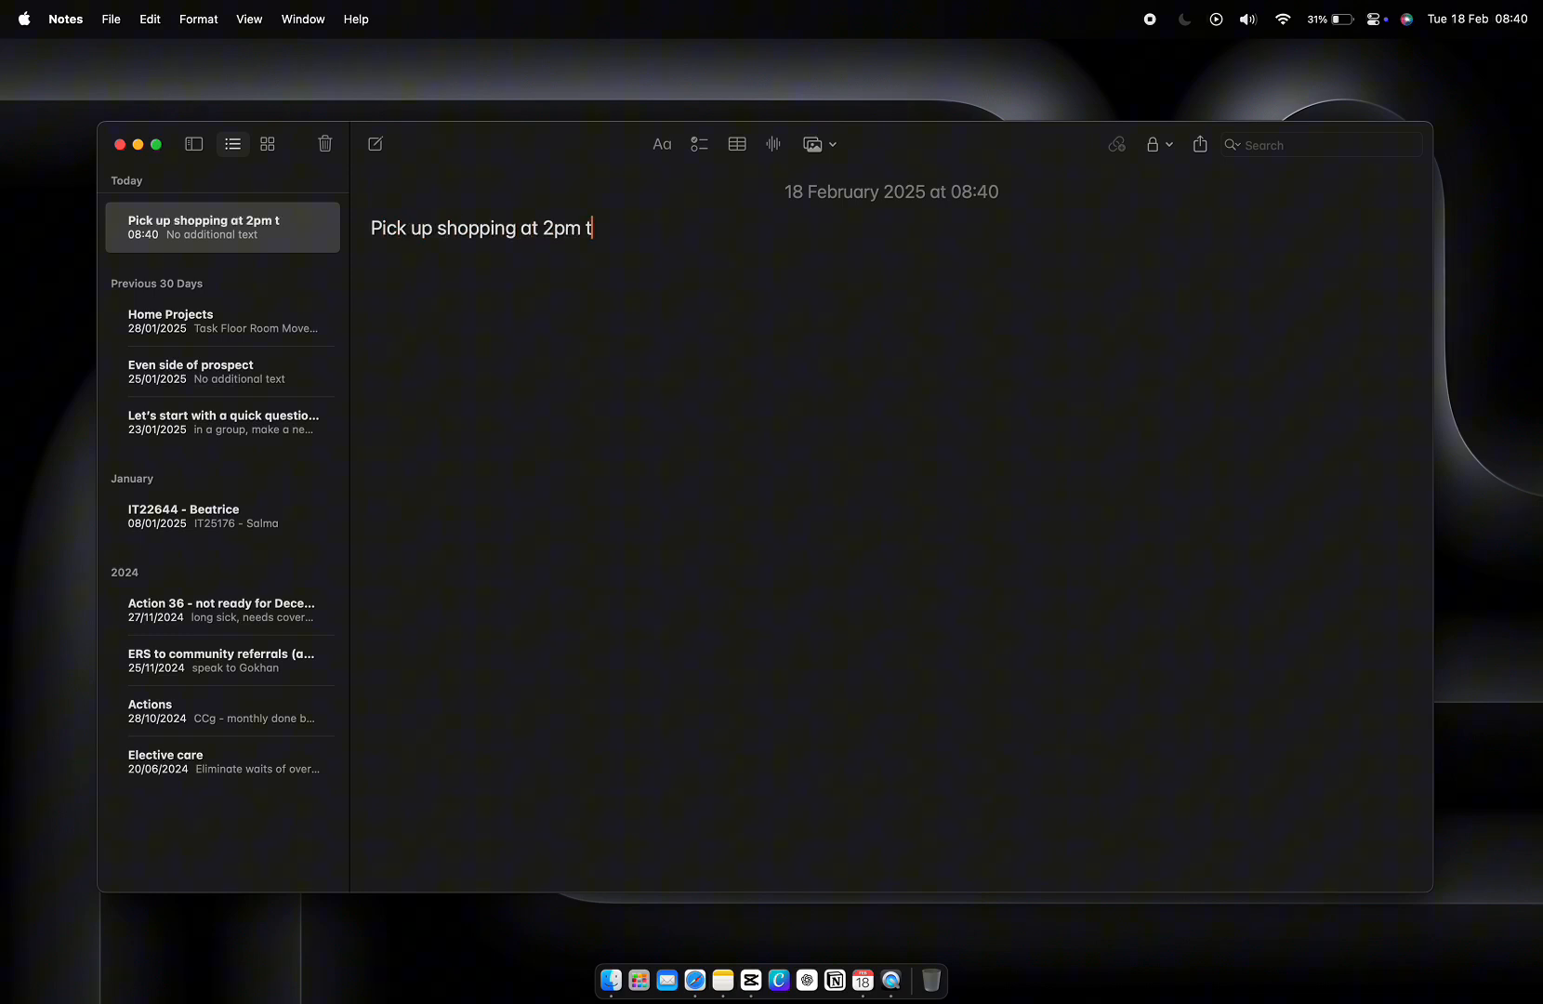
Create a reminder from '2pm' in the note, drafting 'Pick up shopping' for 18/02/2025 in Personal
right_click(561, 227)
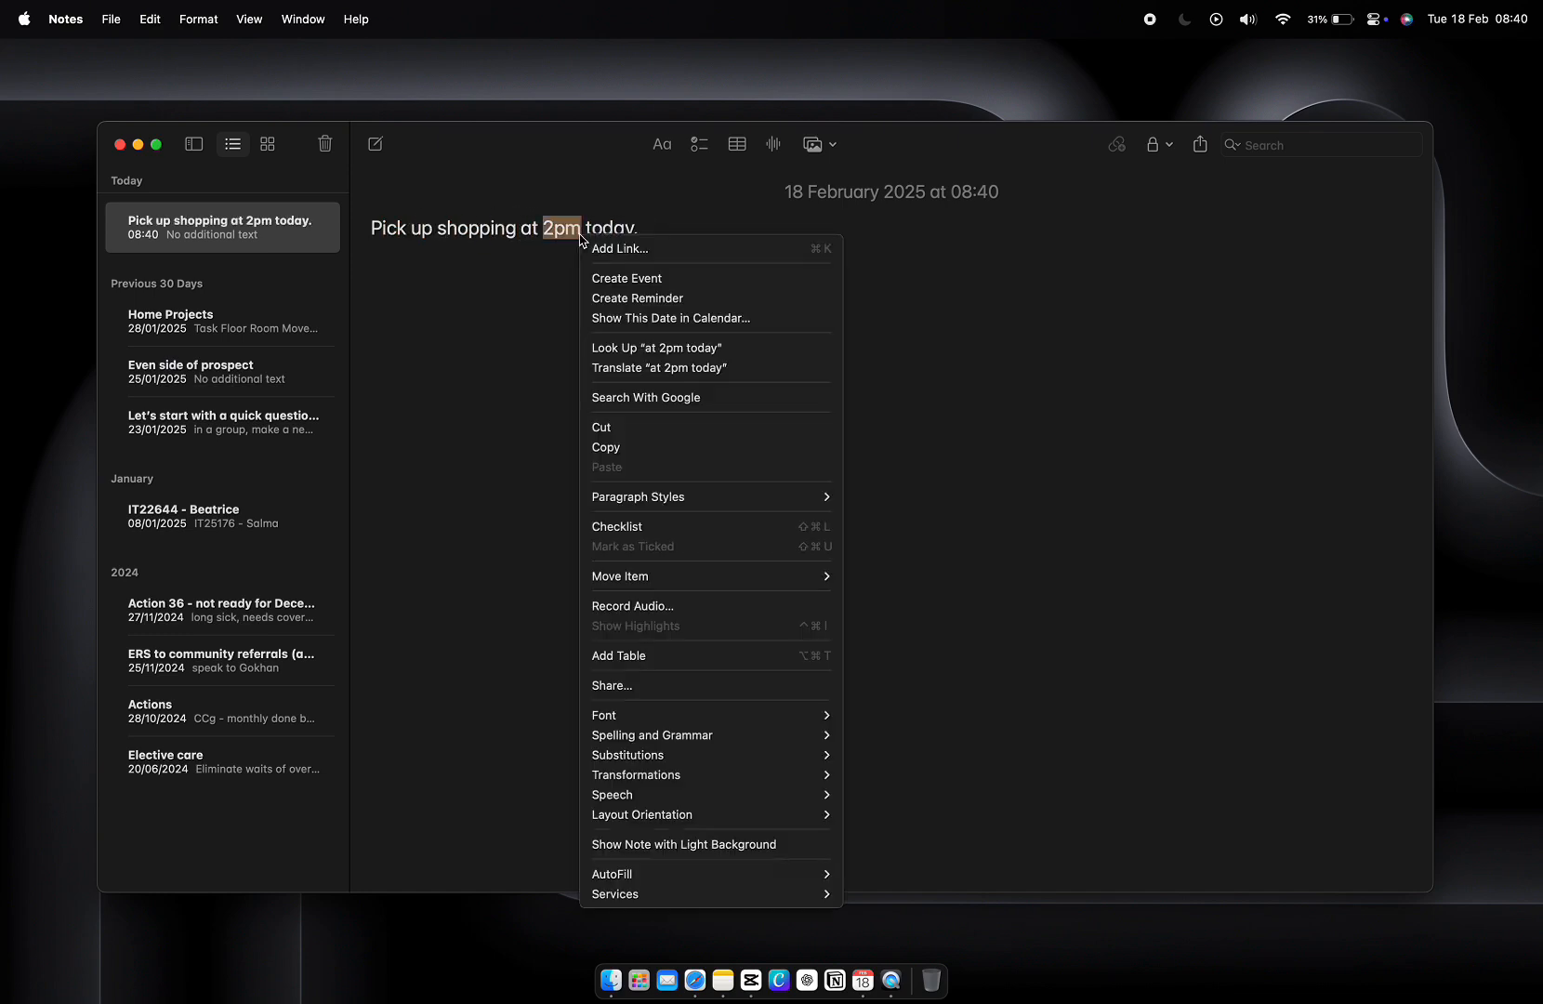
click(635, 297)
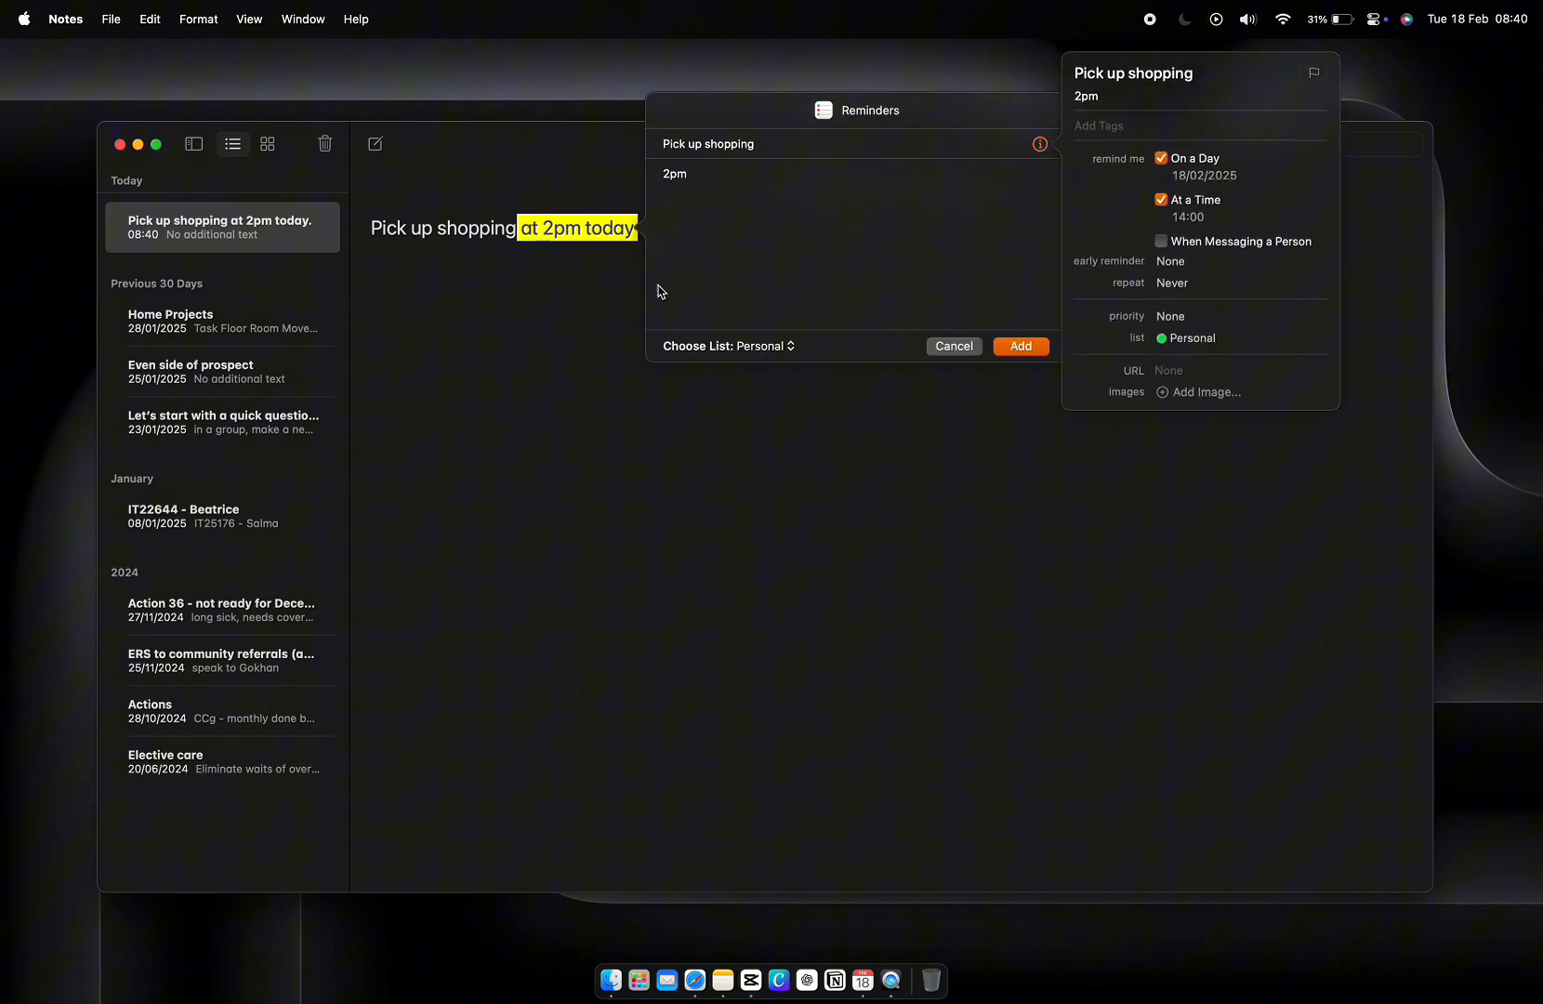